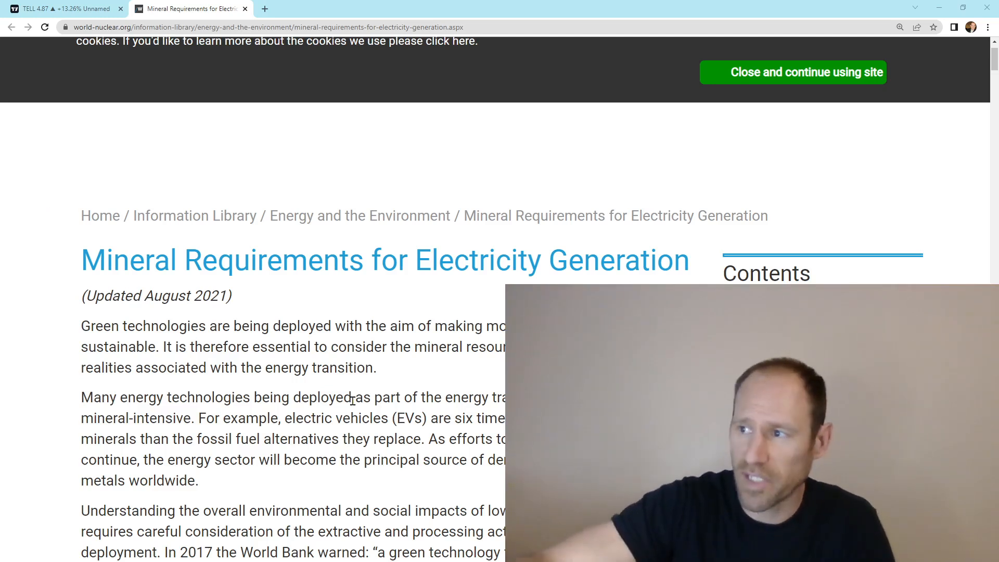
Close the cookie banner with 'Close and continue using site'.
{"action": "left_click", "coordinate": [792, 72]}
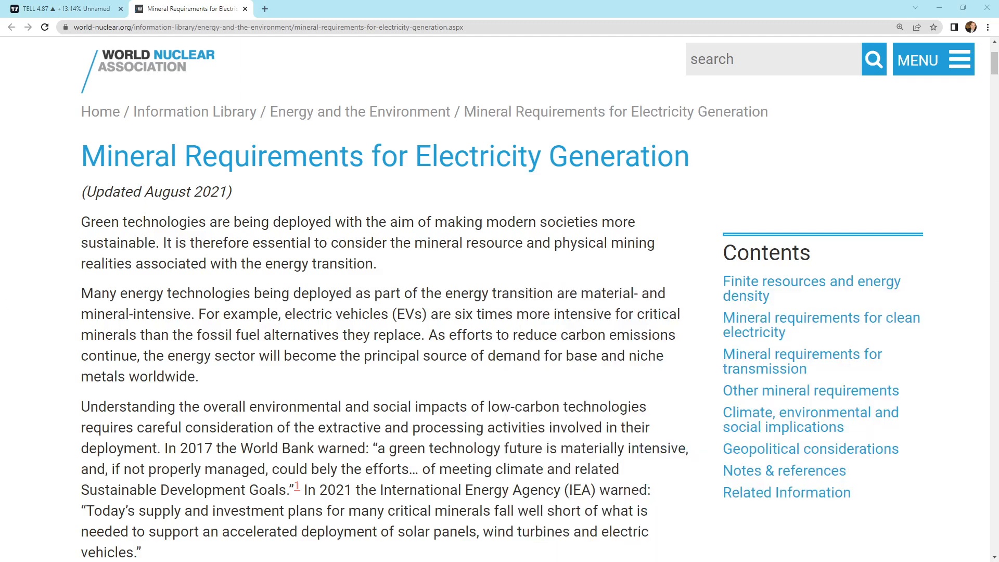
Scroll down the article to Figure 2, the IEA chart of critical minerals in t/MW.
{"action": "scroll", "scroll_direction": "down", "scroll_amount": 3}
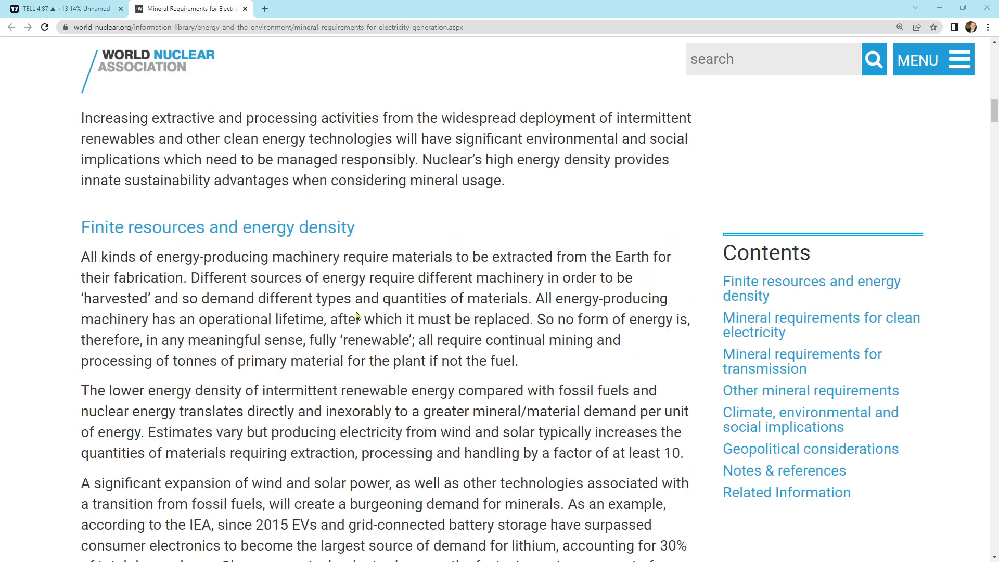
{"action": "scroll", "scroll_direction": "down", "scroll_amount": 3}
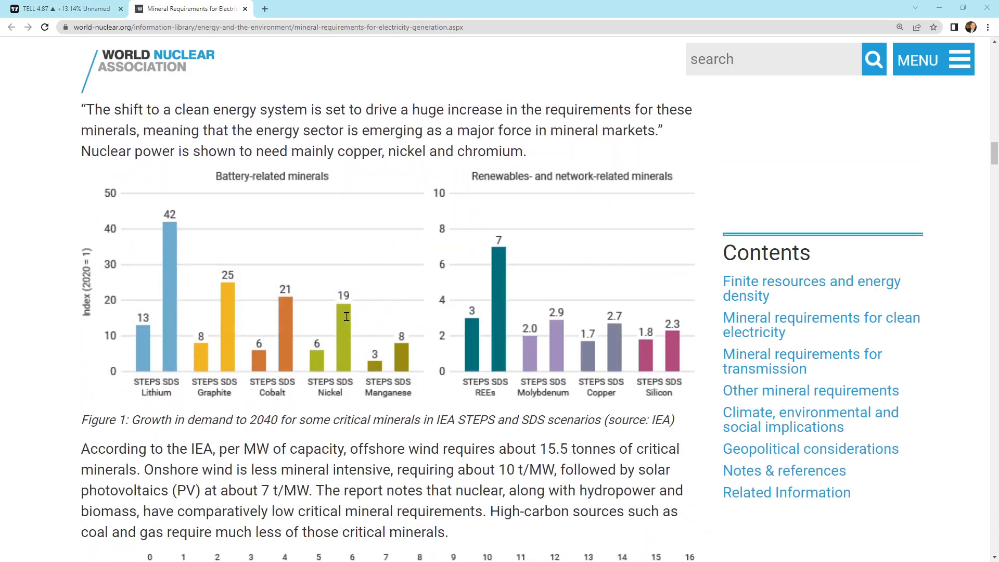
{"action": "scroll", "scroll_direction": "down", "scroll_amount": 3}
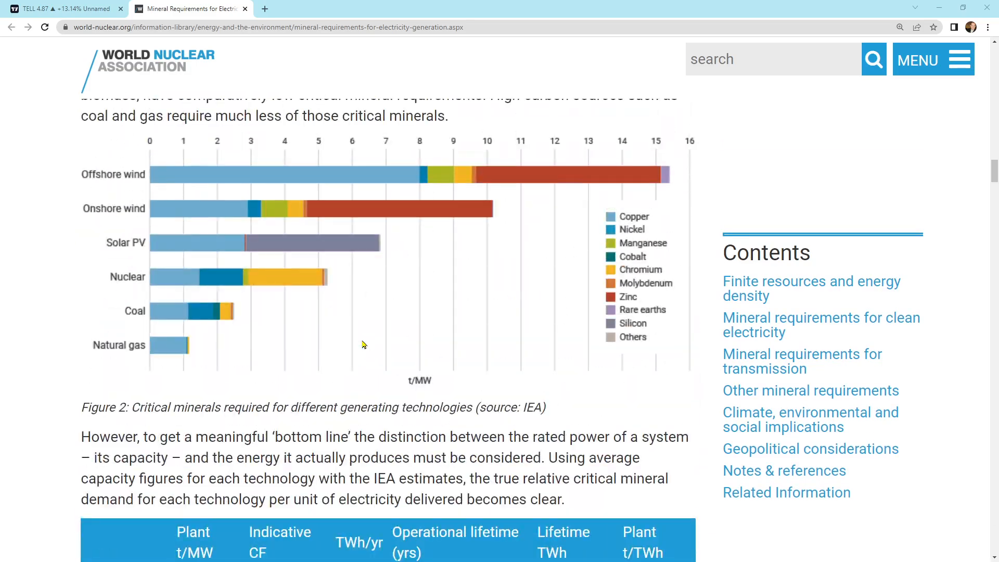
{"action": "scroll", "scroll_direction": "up", "scroll_amount": 3}
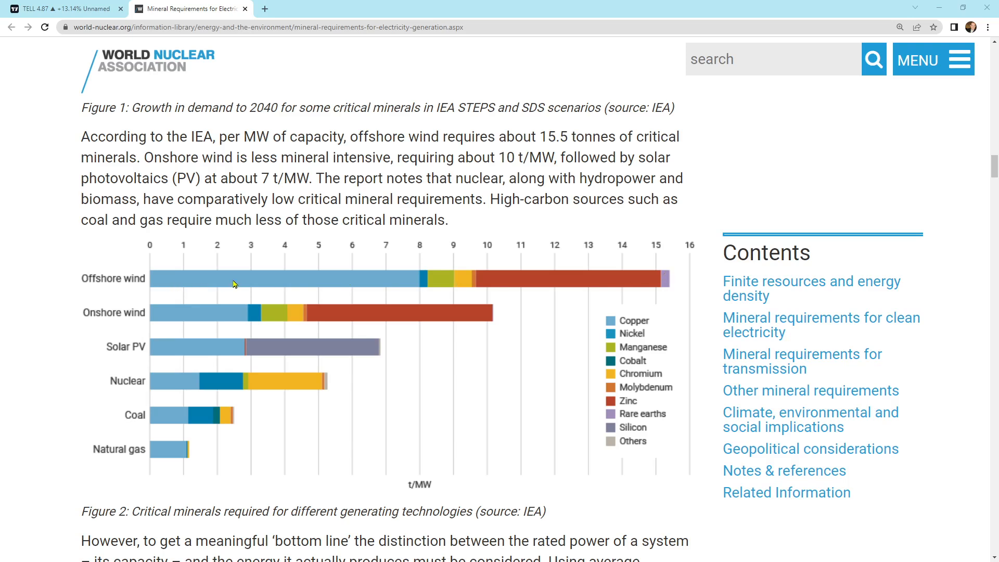
{"action": "mouse_move", "coordinate": [440, 286]}
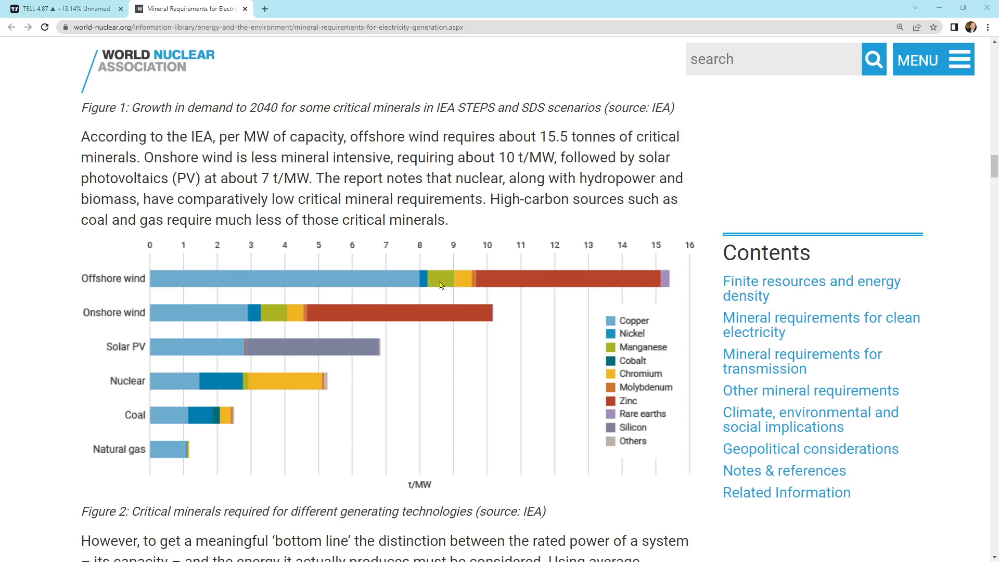
{"action": "mouse_move", "coordinate": [449, 284]}
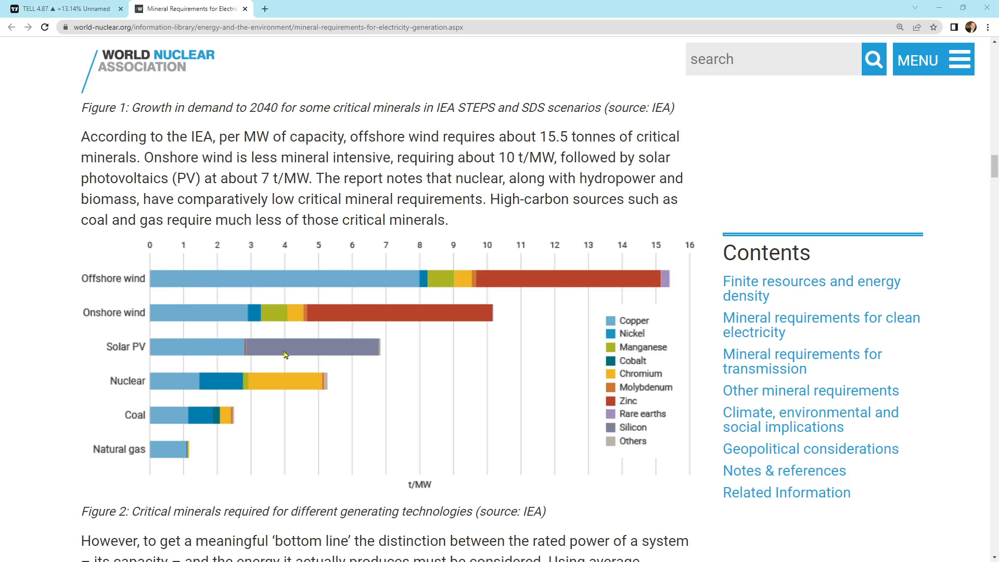
{"action": "mouse_move", "coordinate": [366, 286]}
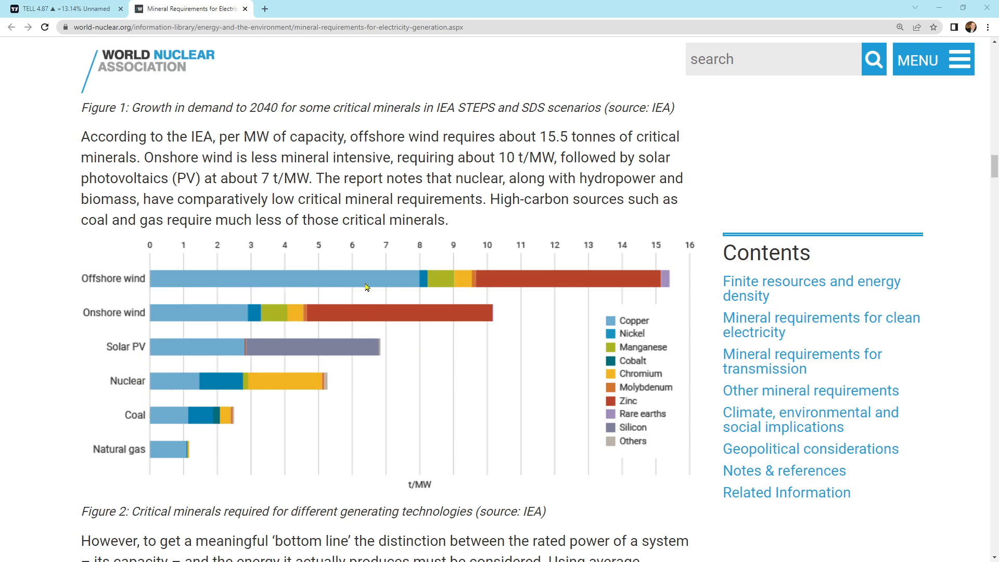
{"action": "mouse_move", "coordinate": [463, 285]}
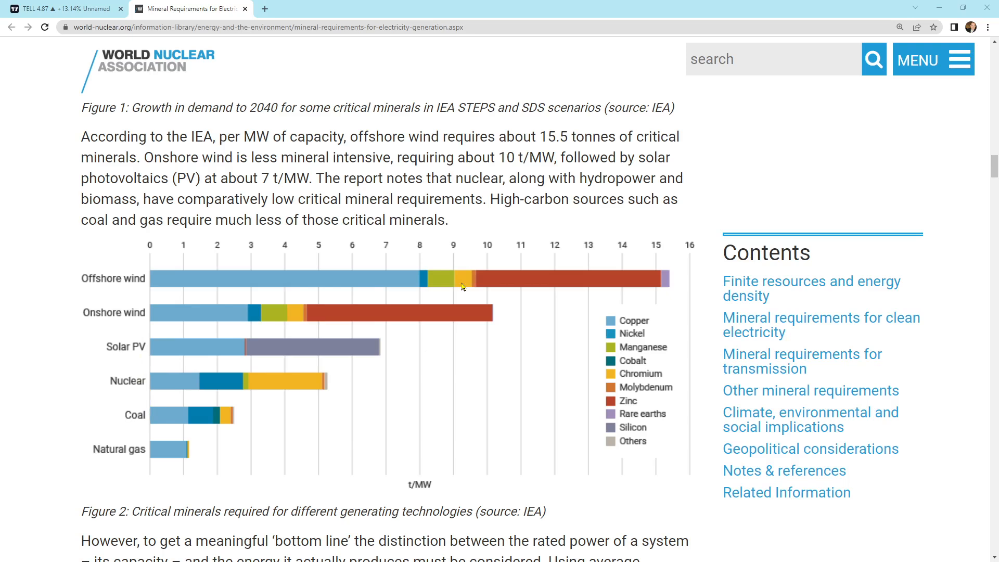
{"action": "mouse_move", "coordinate": [580, 286]}
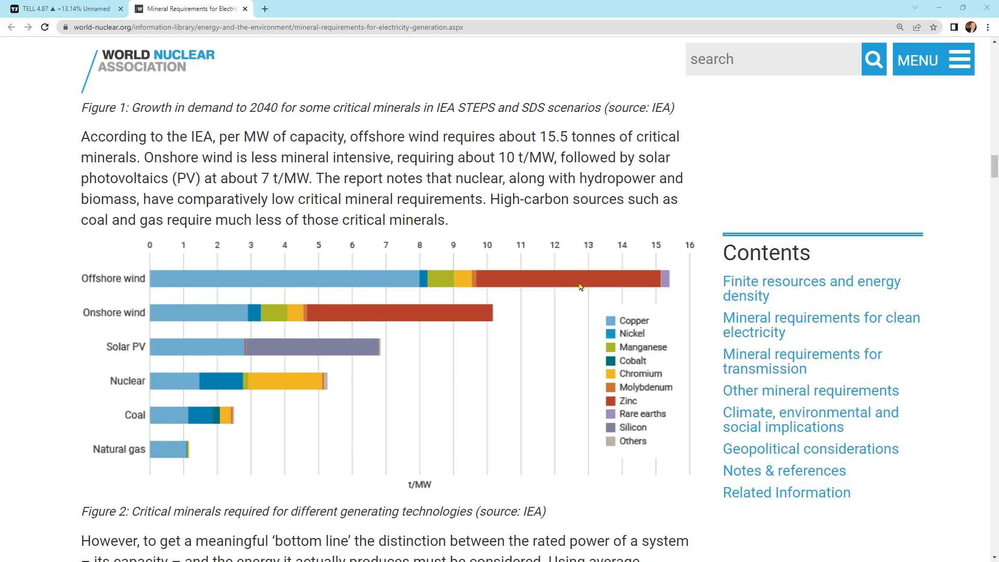
{"action": "mouse_move", "coordinate": [668, 285]}
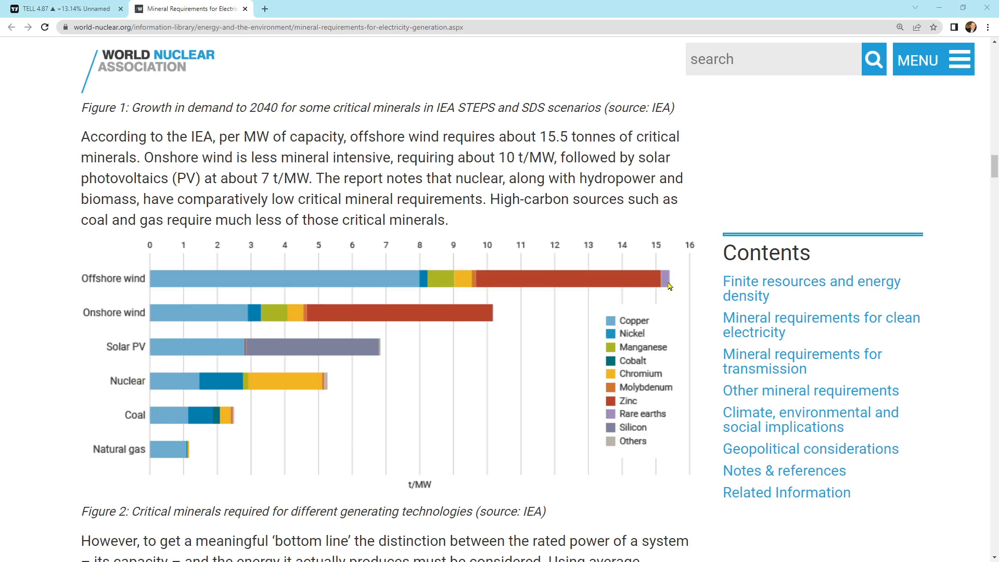
{"action": "mouse_move", "coordinate": [385, 376]}
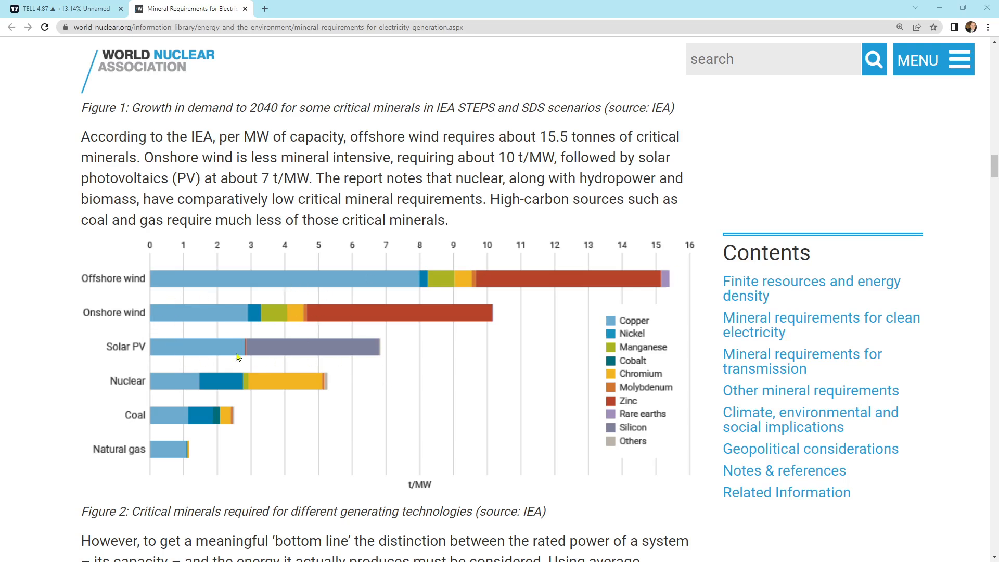
{"action": "mouse_move", "coordinate": [181, 421]}
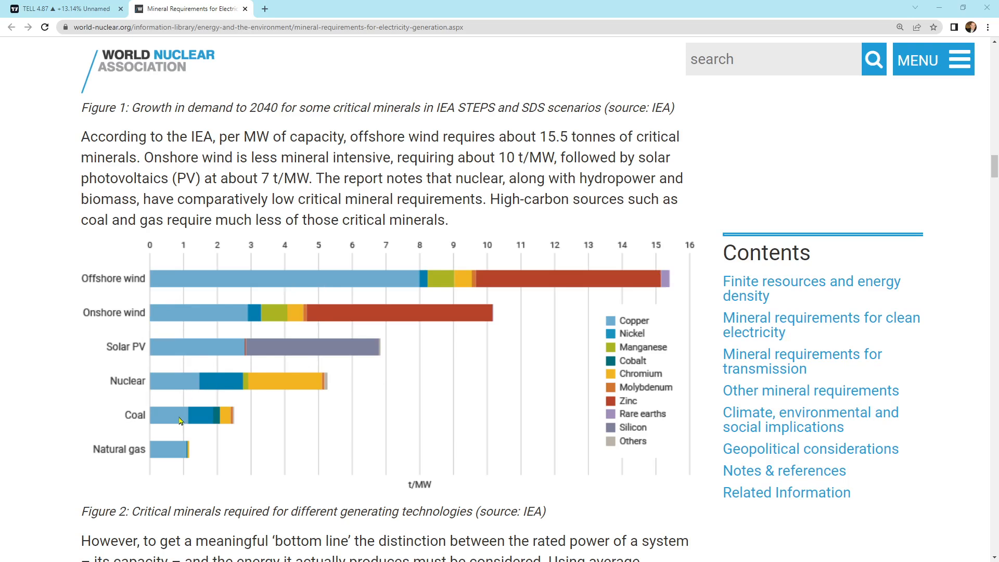
{"action": "mouse_move", "coordinate": [167, 445]}
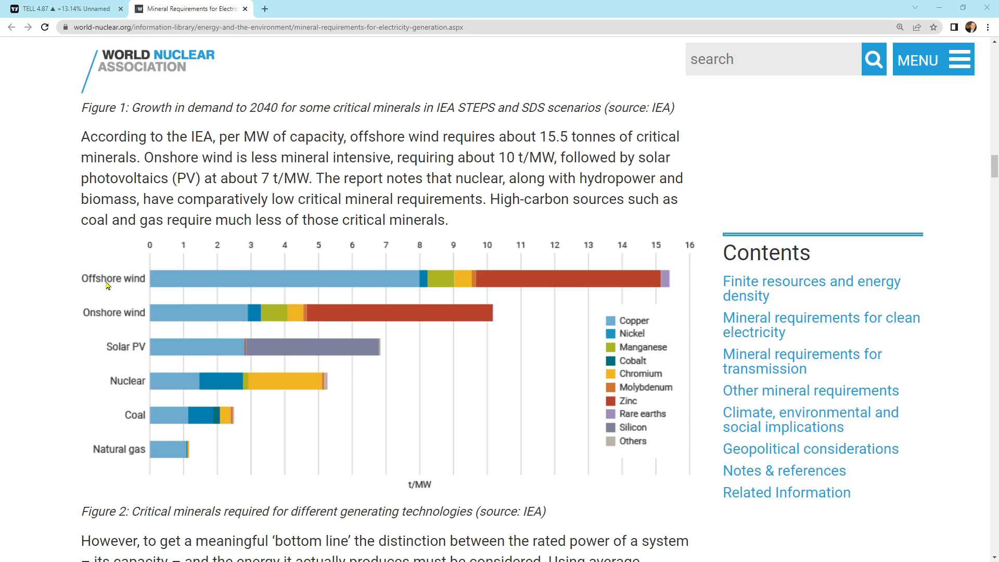
{"action": "mouse_move", "coordinate": [144, 360]}
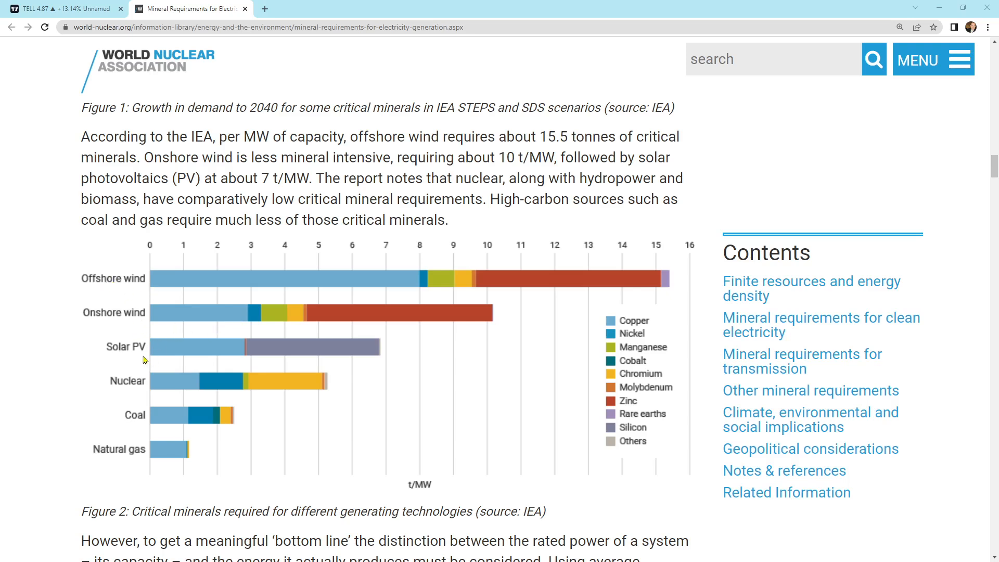
{"action": "mouse_move", "coordinate": [153, 249]}
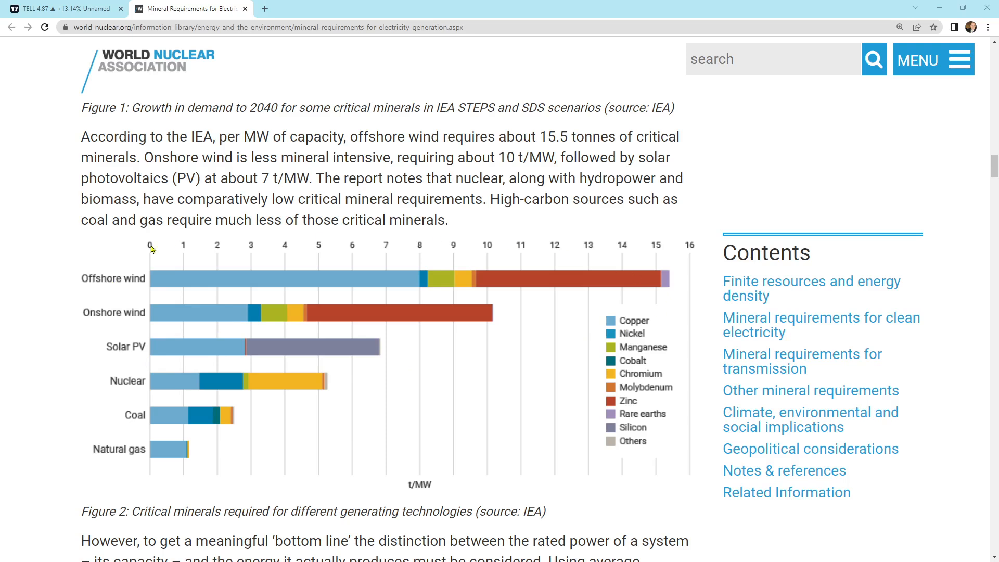
{"action": "mouse_move", "coordinate": [451, 365]}
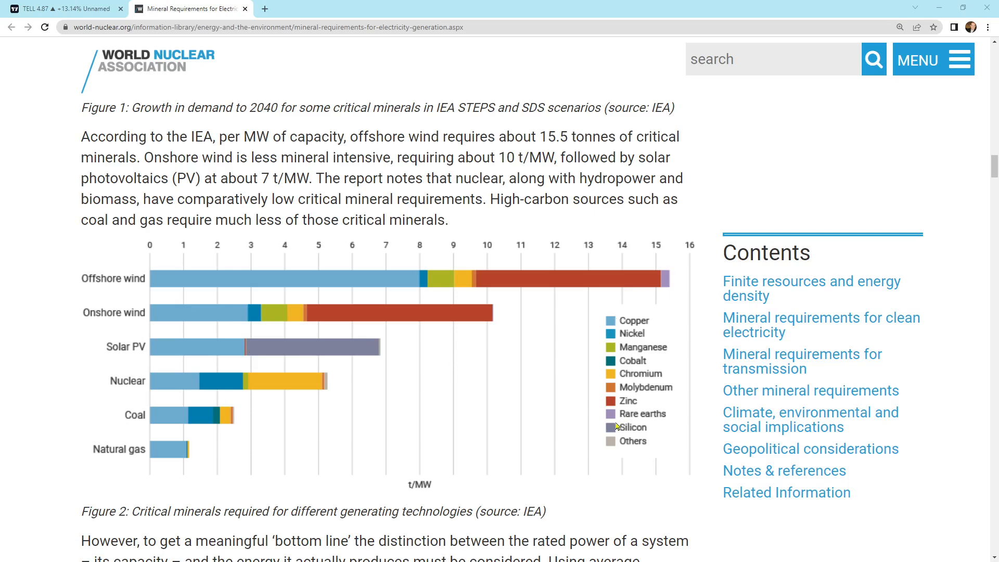
Scroll past Table 1 to Figure 3, the critical minerals per TWh bar chart.
{"action": "scroll", "scroll_direction": "down", "scroll_amount": 3}
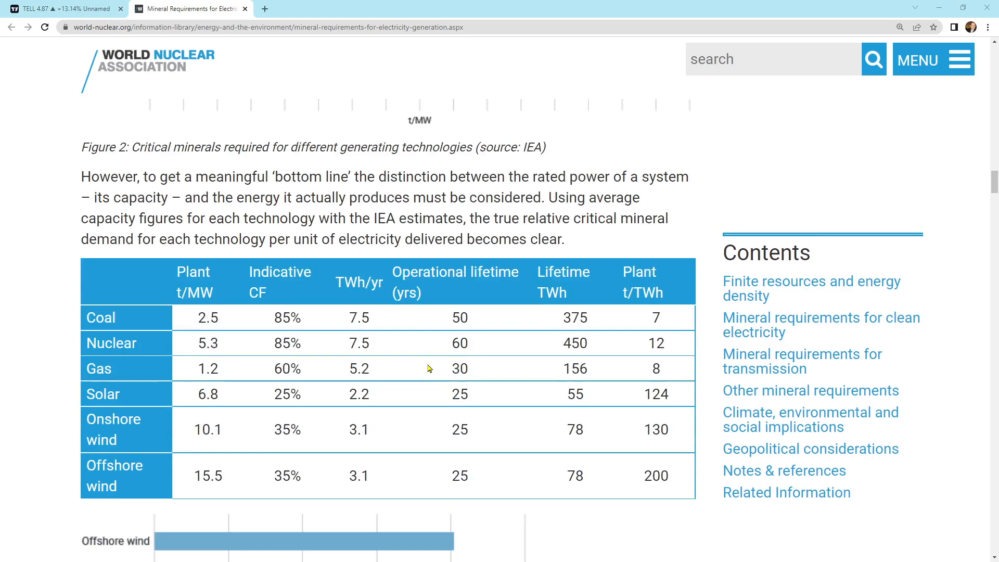
{"action": "scroll", "scroll_direction": "down", "scroll_amount": 3}
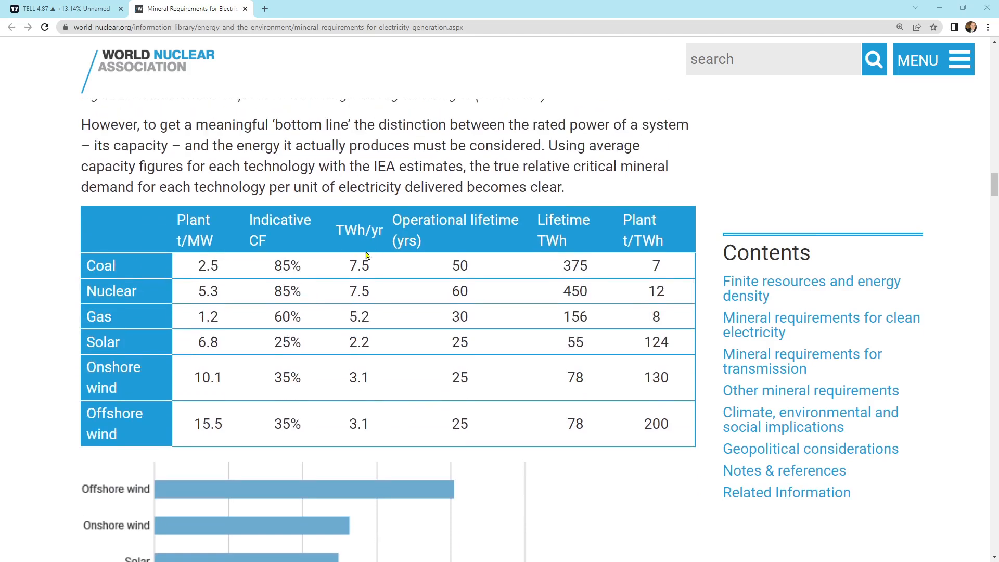
{"action": "mouse_move", "coordinate": [392, 357]}
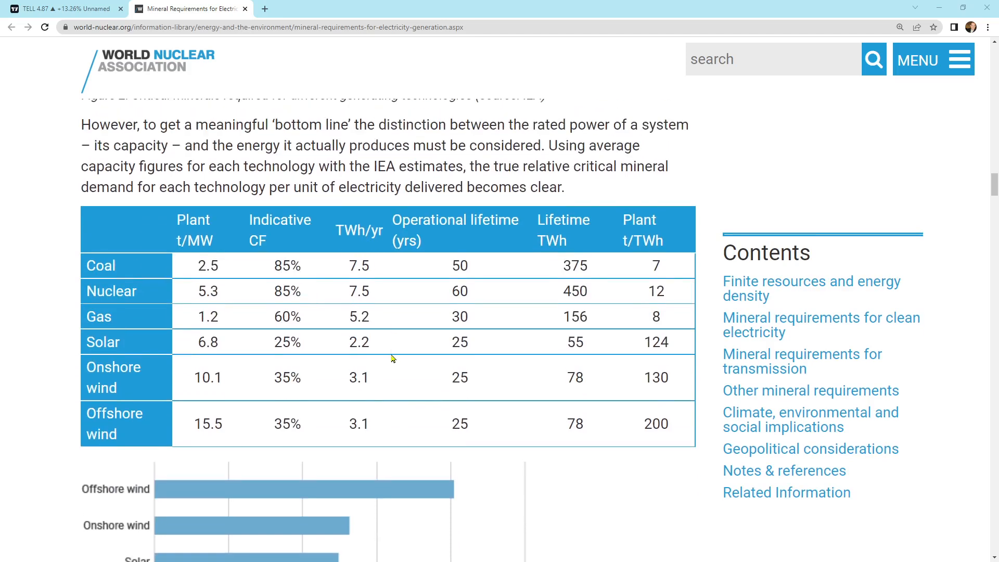
{"action": "scroll", "scroll_direction": "down", "scroll_amount": 3}
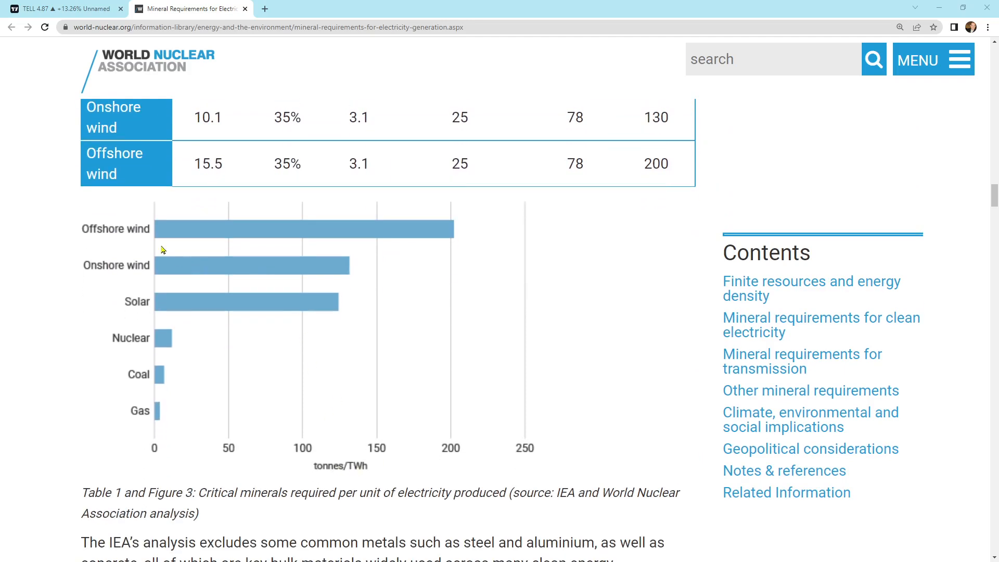
{"action": "mouse_move", "coordinate": [168, 344]}
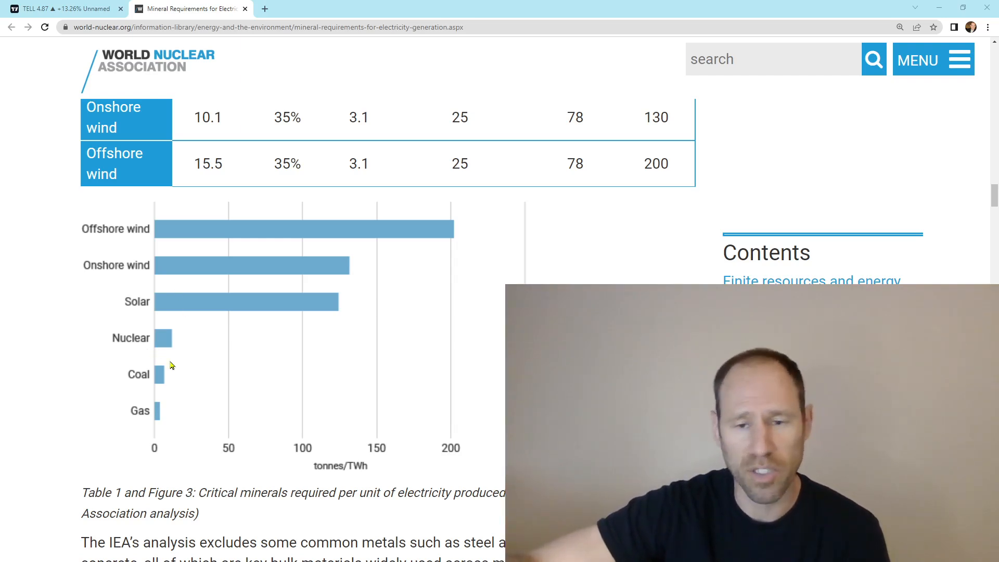
{"action": "mouse_move", "coordinate": [290, 488]}
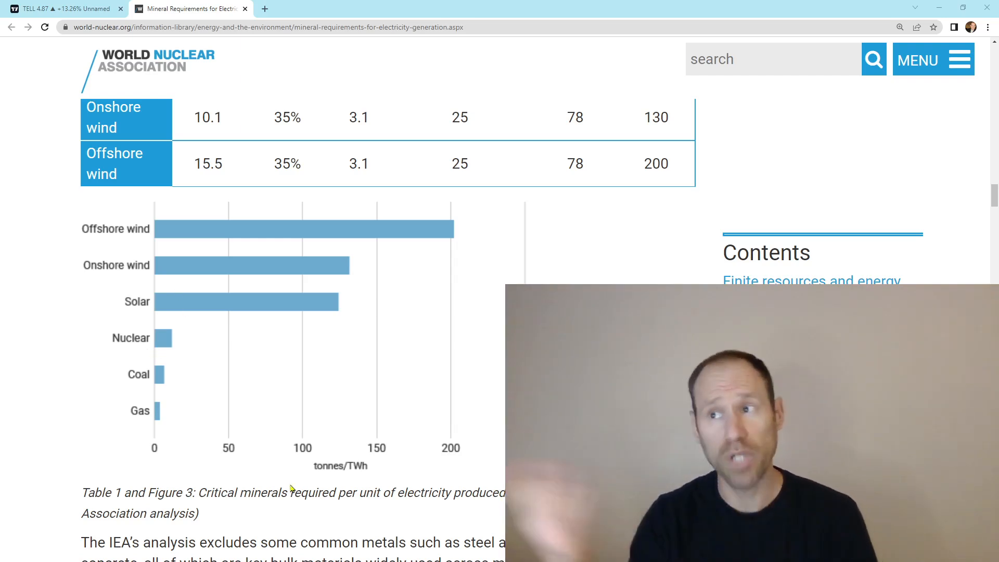